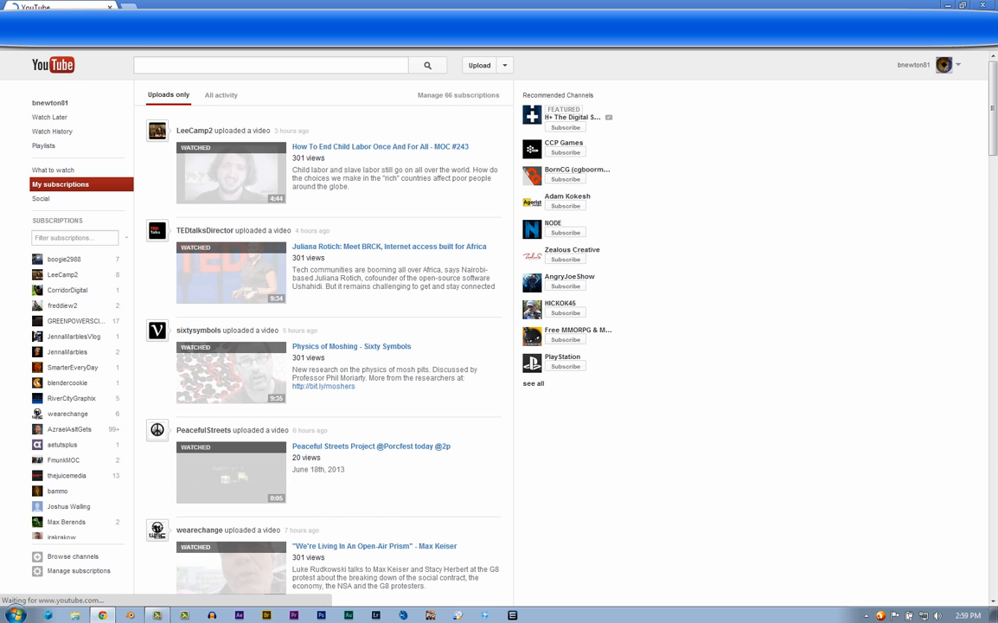
Open freddiew2's 'Gun Size Matters (UNRATED CUT)' from the What to watch feed
left_click(53, 170)
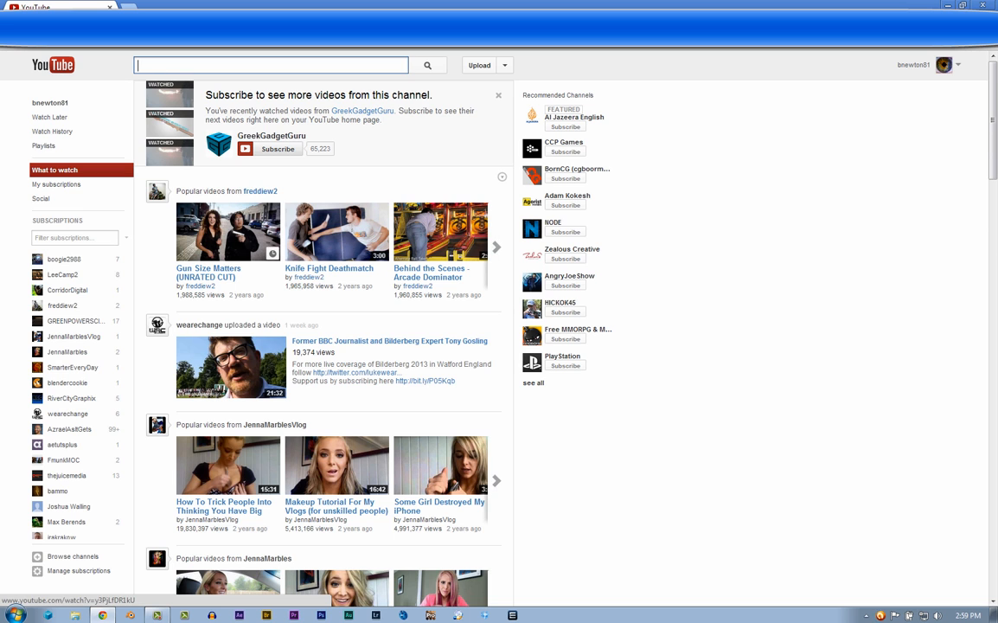
left_click(228, 231)
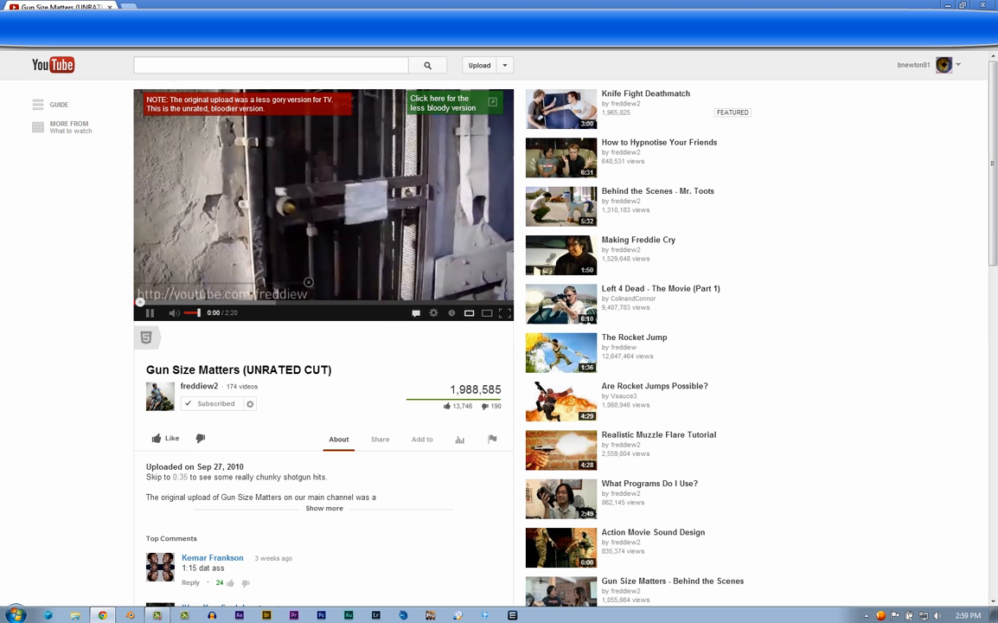
Pause 'Gun Size Matters' one second into its 2:20 runtime
left_click(149, 312)
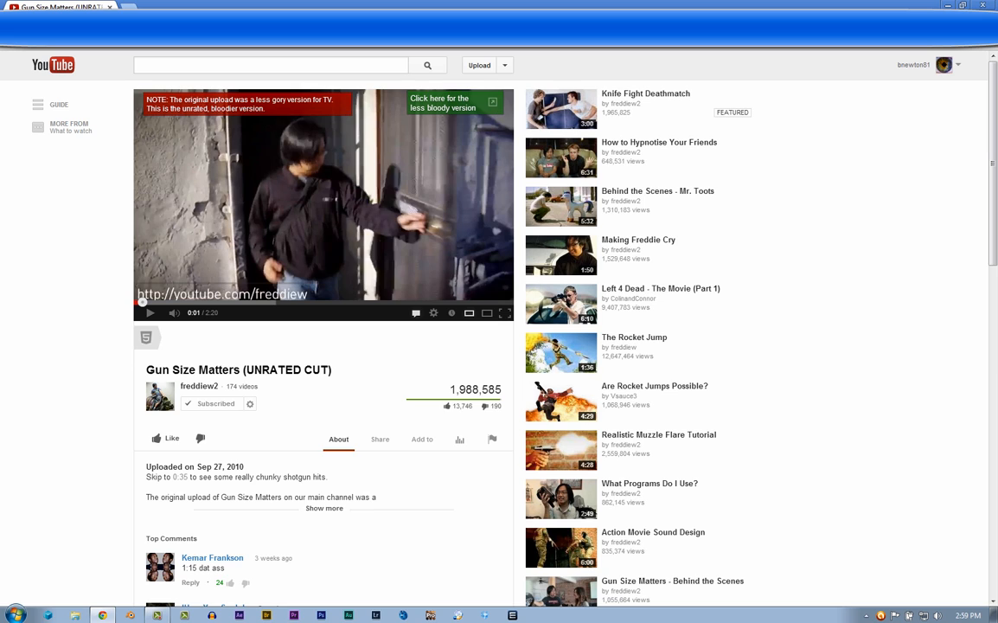
mouse_move(639, 240)
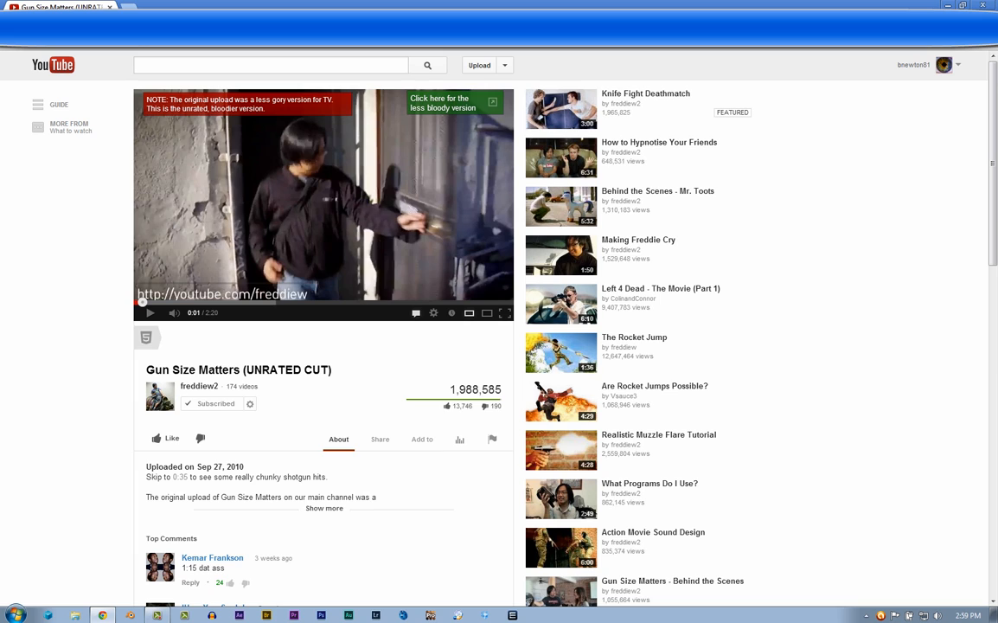
mouse_move(146, 336)
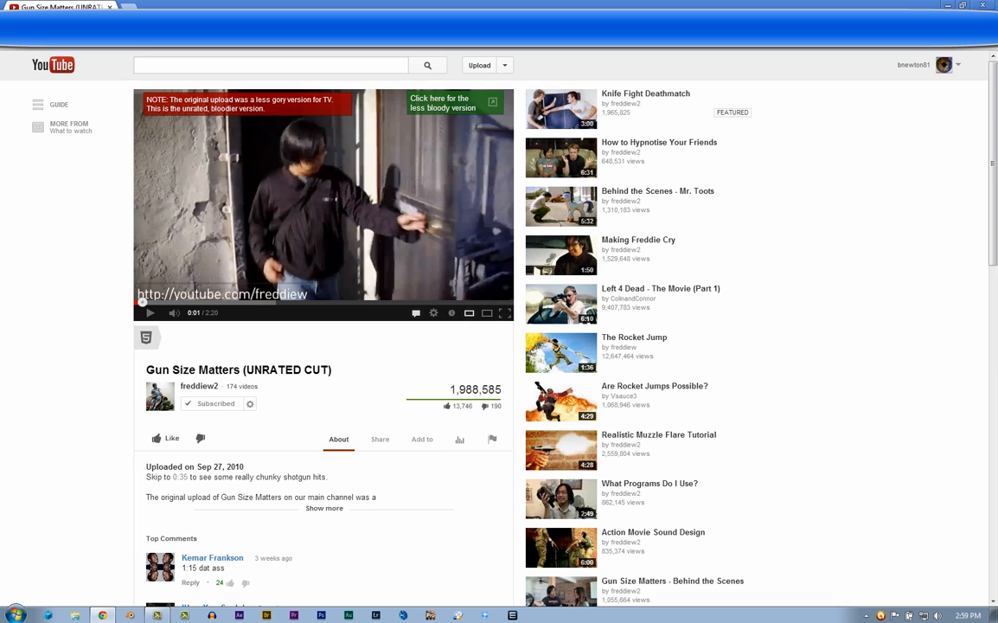
mouse_move(309, 283)
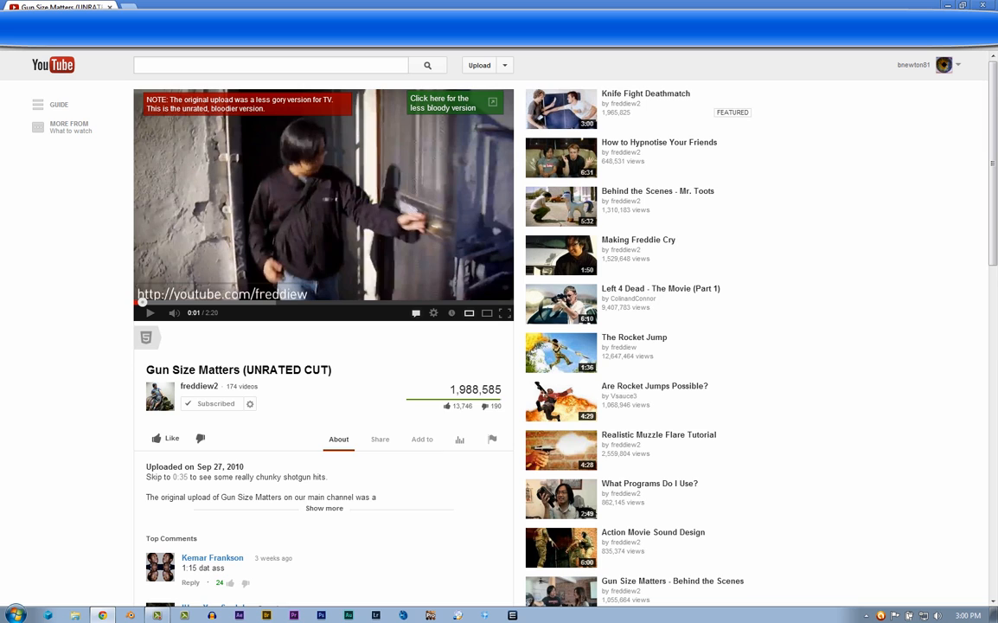
mouse_move(351, 114)
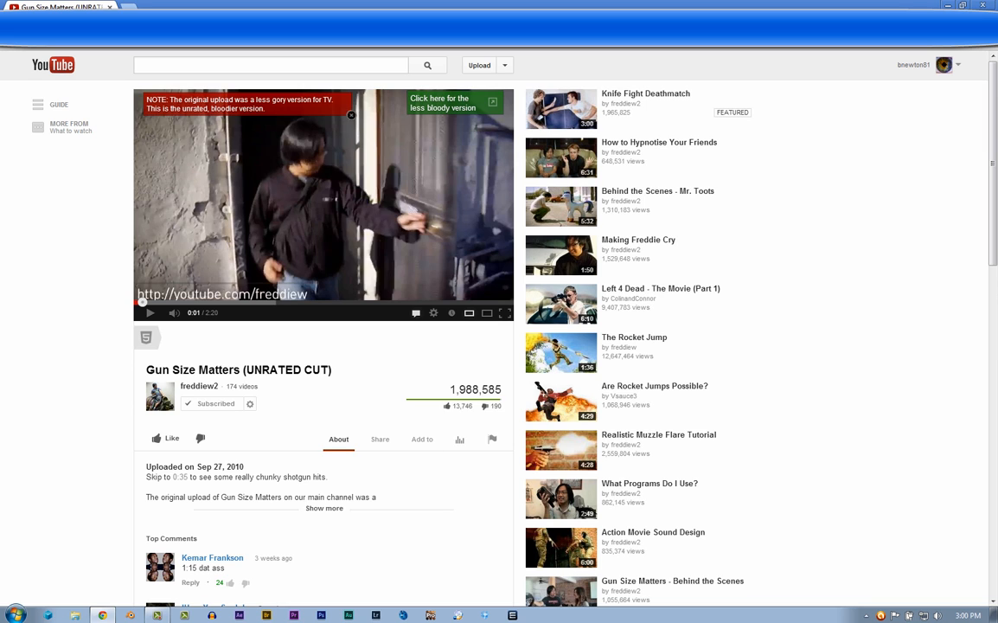
Open a new browser tab and start typing 'youtub' in it
left_click(173, 7)
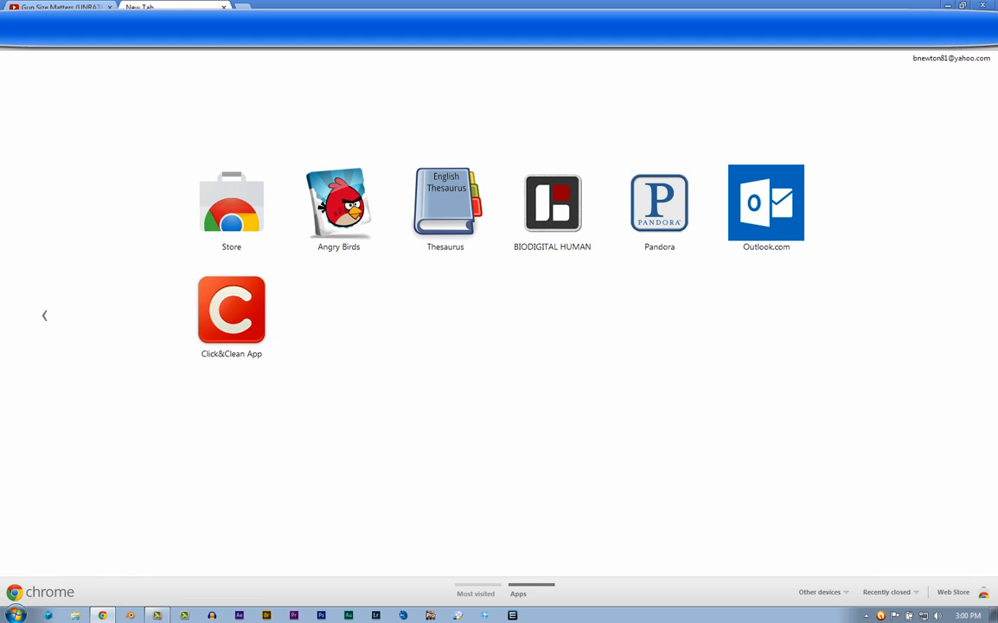
type("youtub")
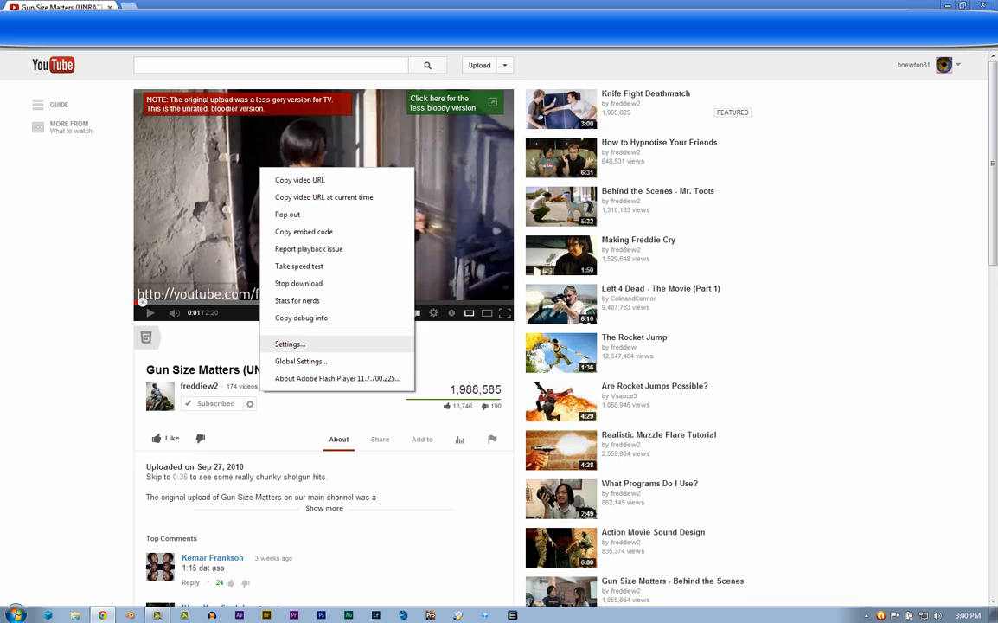
In Flash settings, enable hardware acceleration and limit local storage to 100 KB
left_click(290, 344)
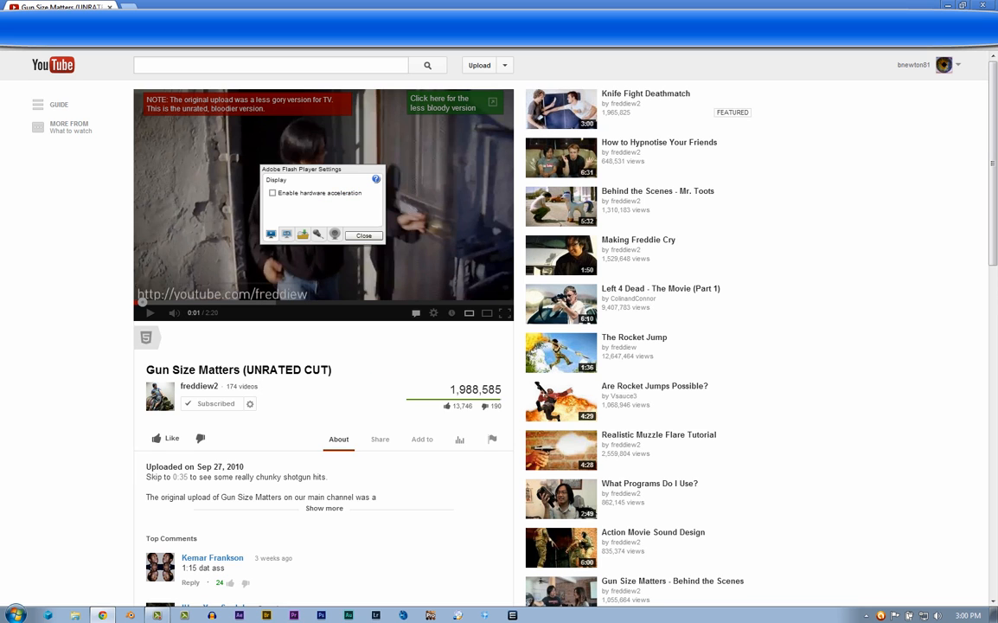
left_click(273, 193)
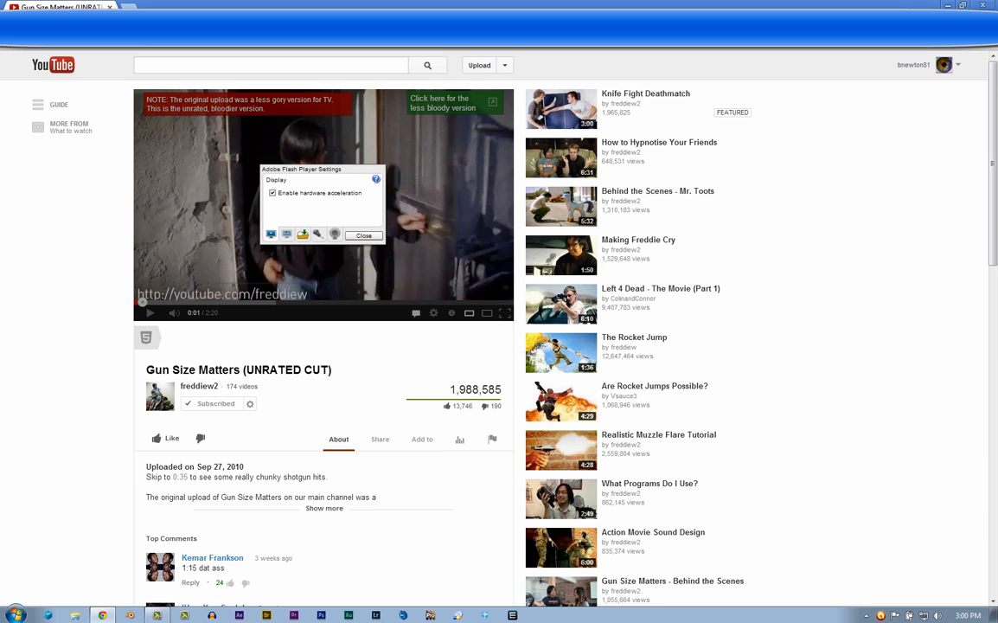
left_click(286, 233)
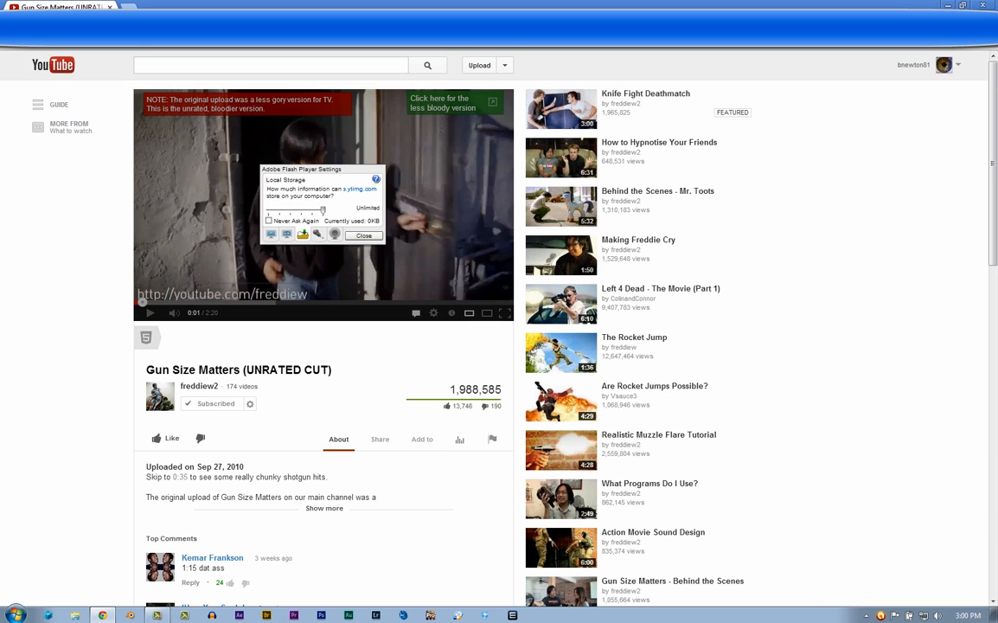
left_click_drag(322, 214, 290, 214)
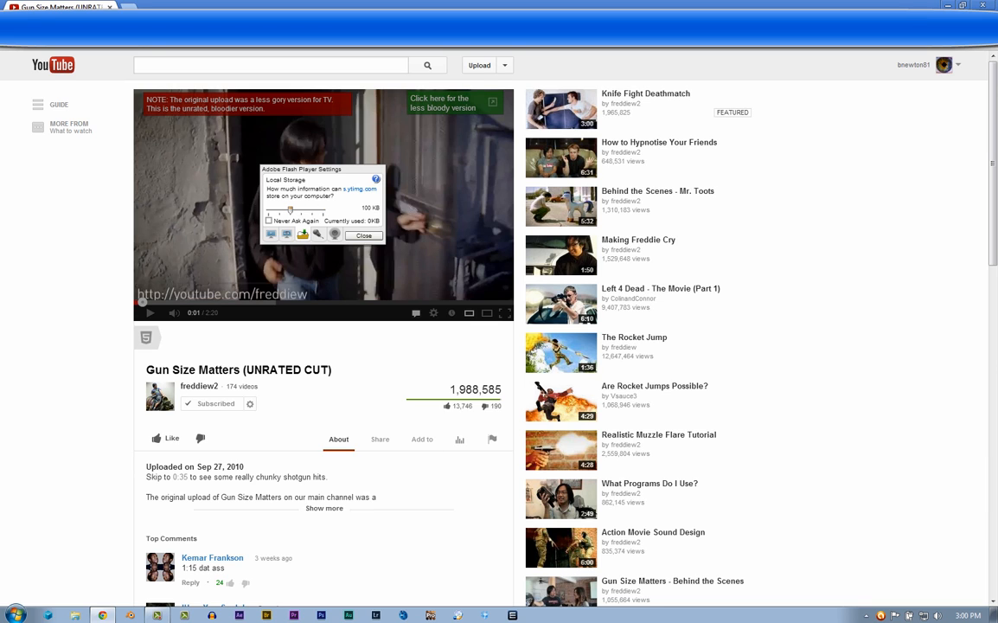
left_click(362, 235)
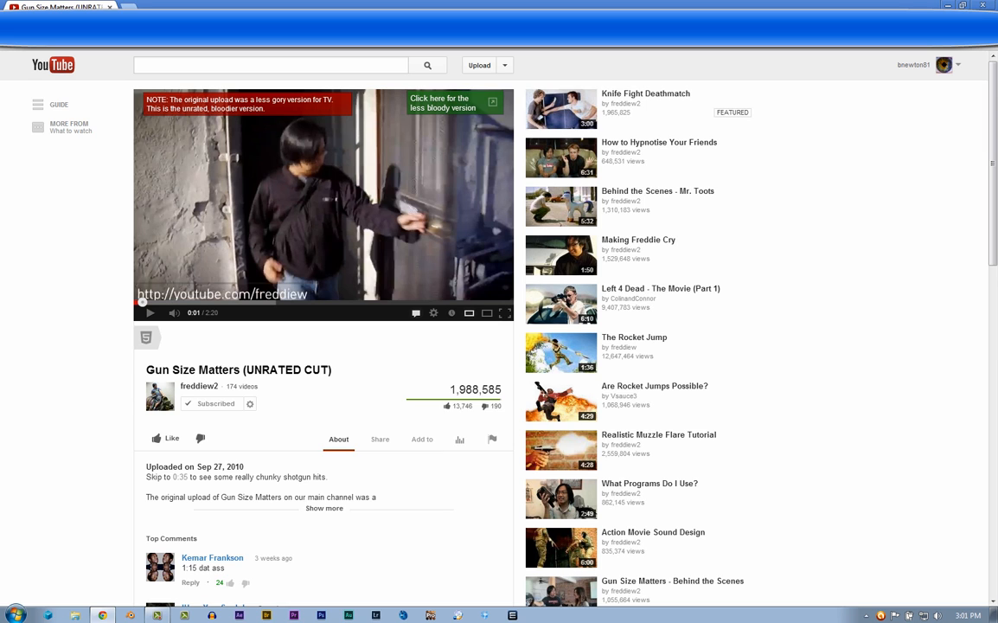
mouse_move(145, 336)
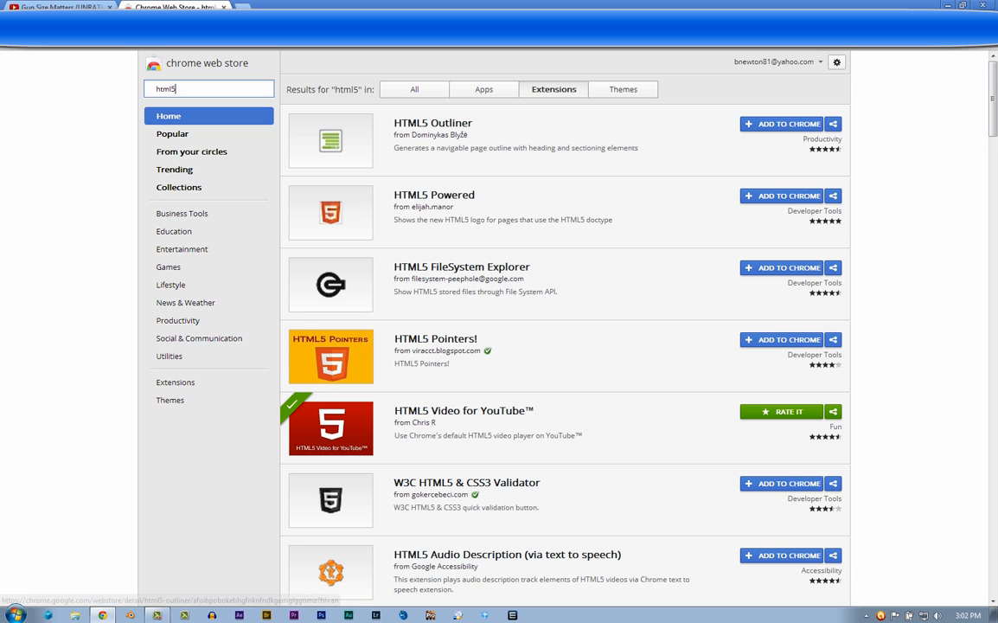
Return to the Gun Size Matters tab and resume playback
left_click(56, 7)
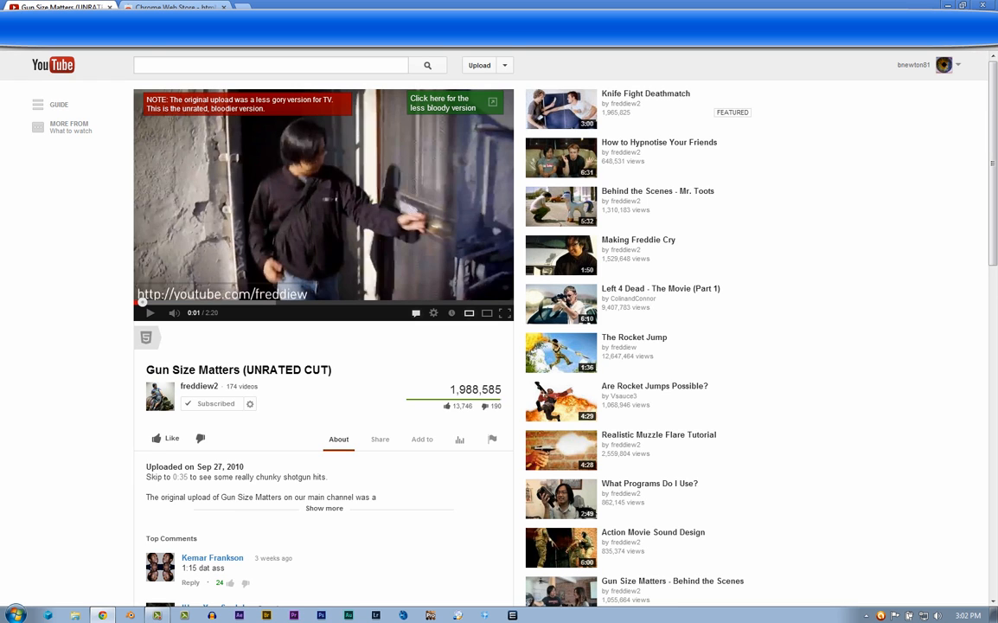
left_click(148, 313)
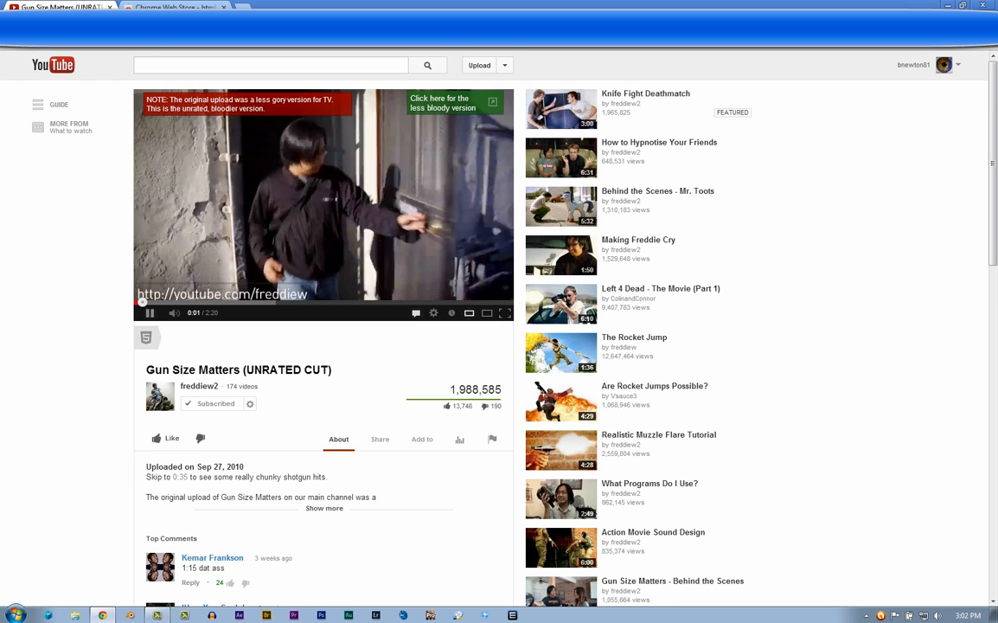